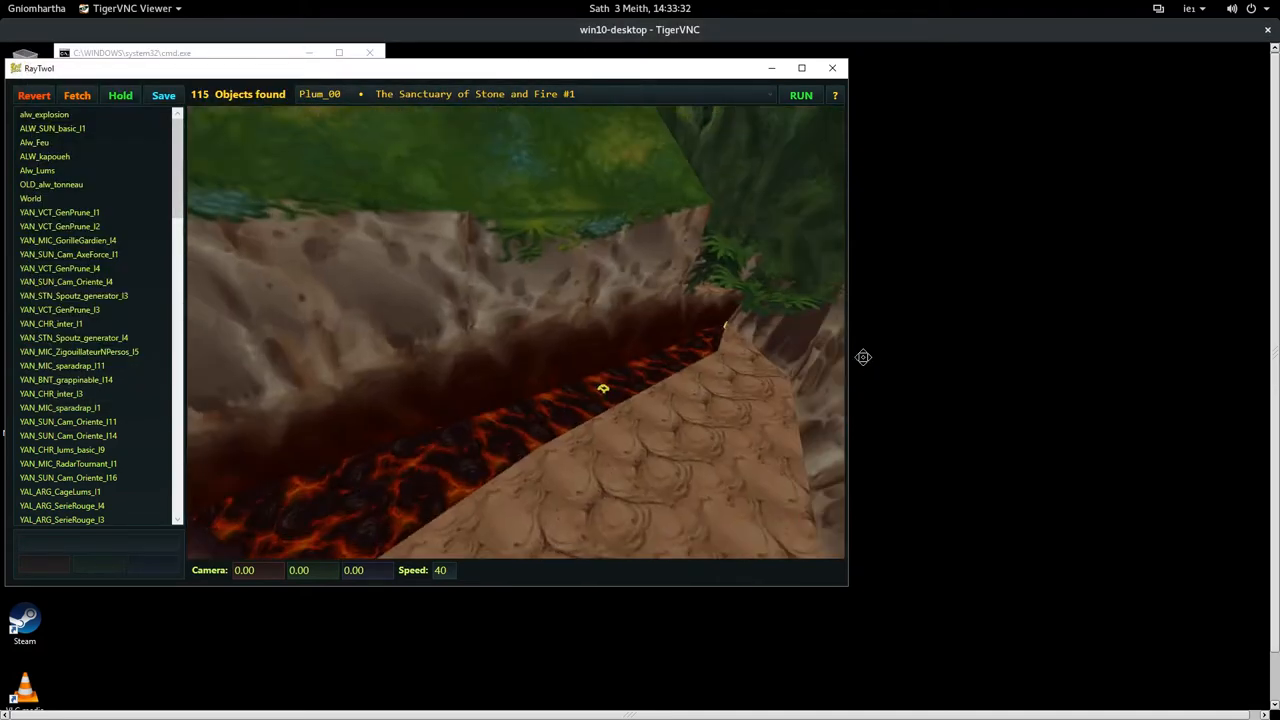
Fly the view along the lava channel through the rocky passage toward the leafy object
{"action": "left_click_drag", "start_coordinate": [600, 388], "coordinate": [738, 336]}
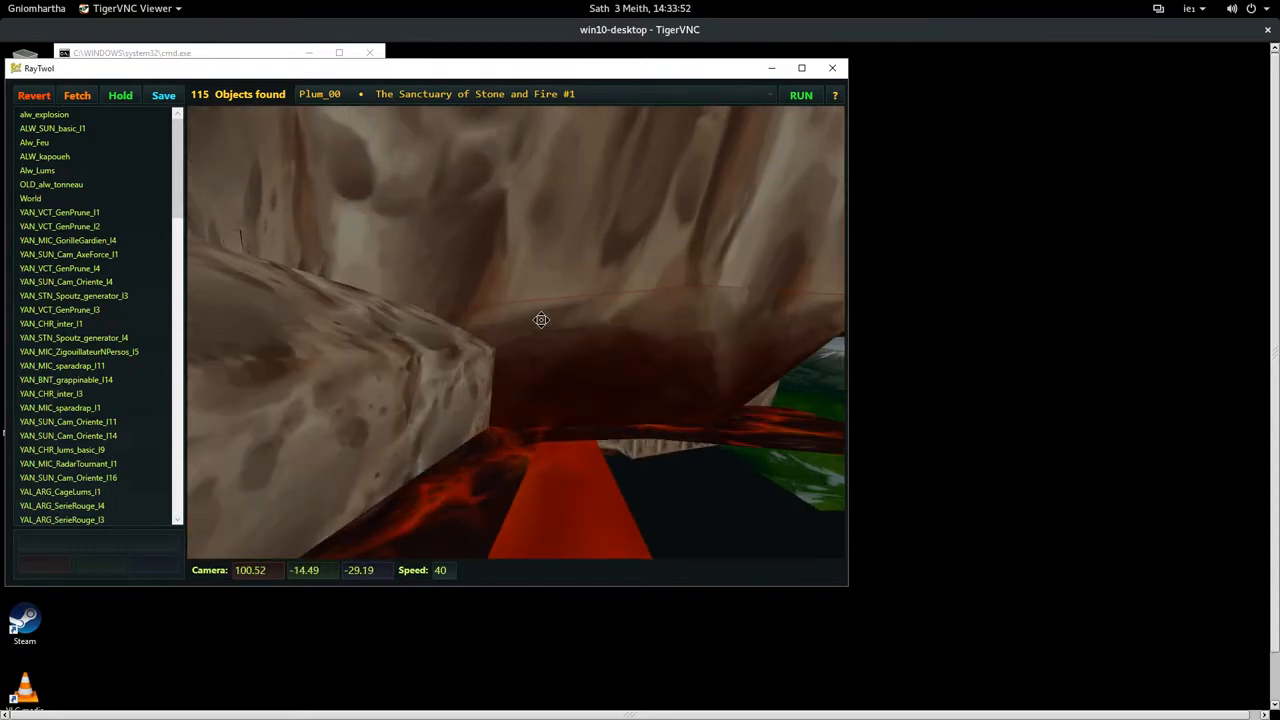
{"action": "left_click_drag", "start_coordinate": [540, 320], "coordinate": [424, 272]}
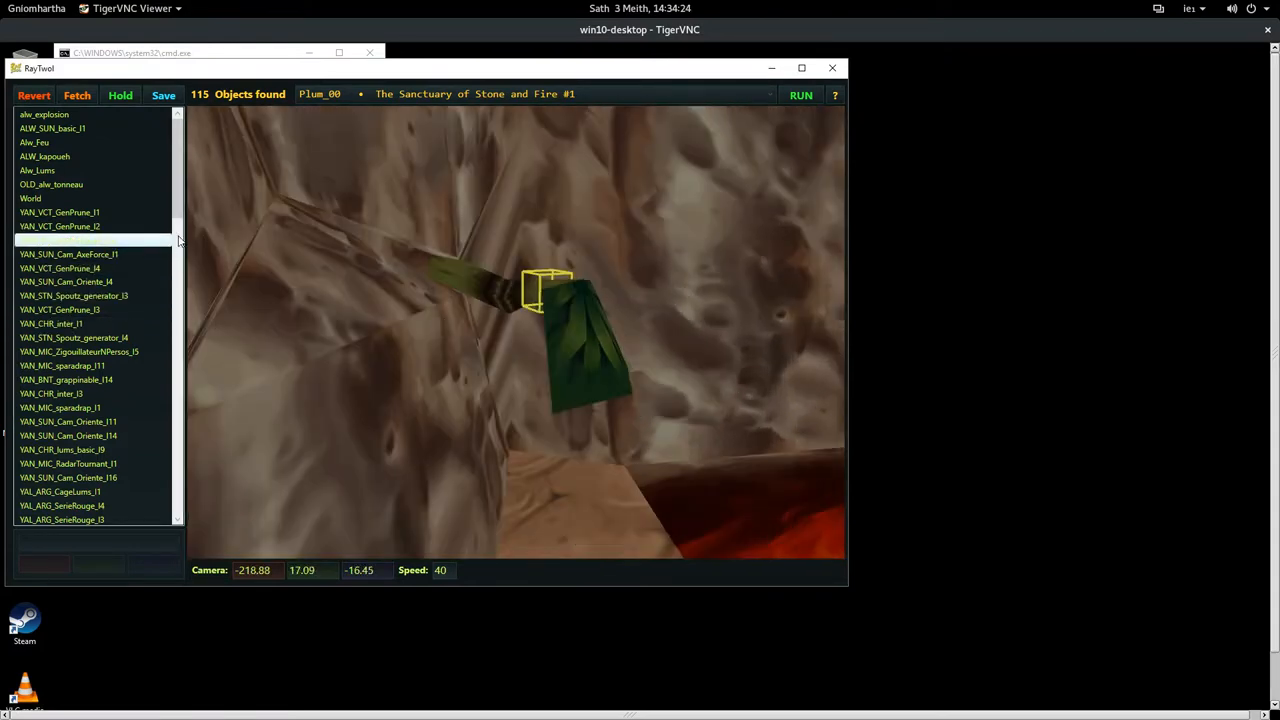
{"action": "scroll", "scroll_direction": "down", "scroll_amount": 3}
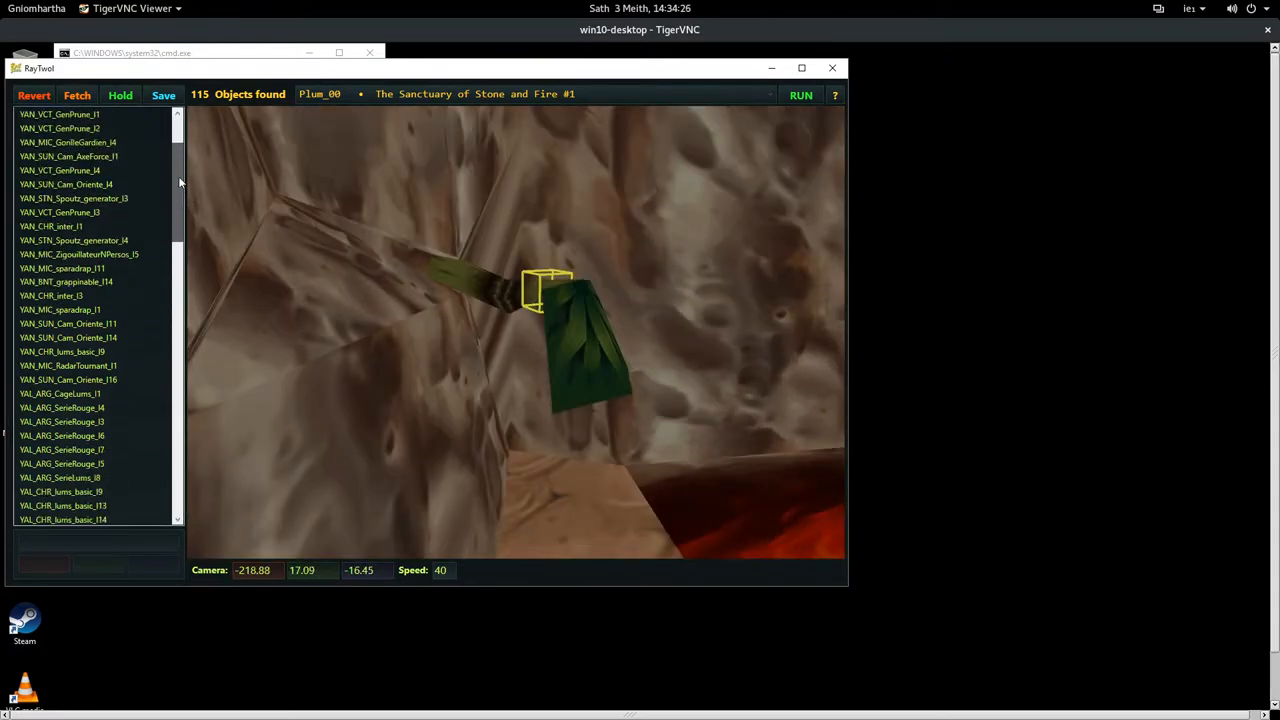
{"action": "scroll", "scroll_direction": "down", "scroll_amount": 3}
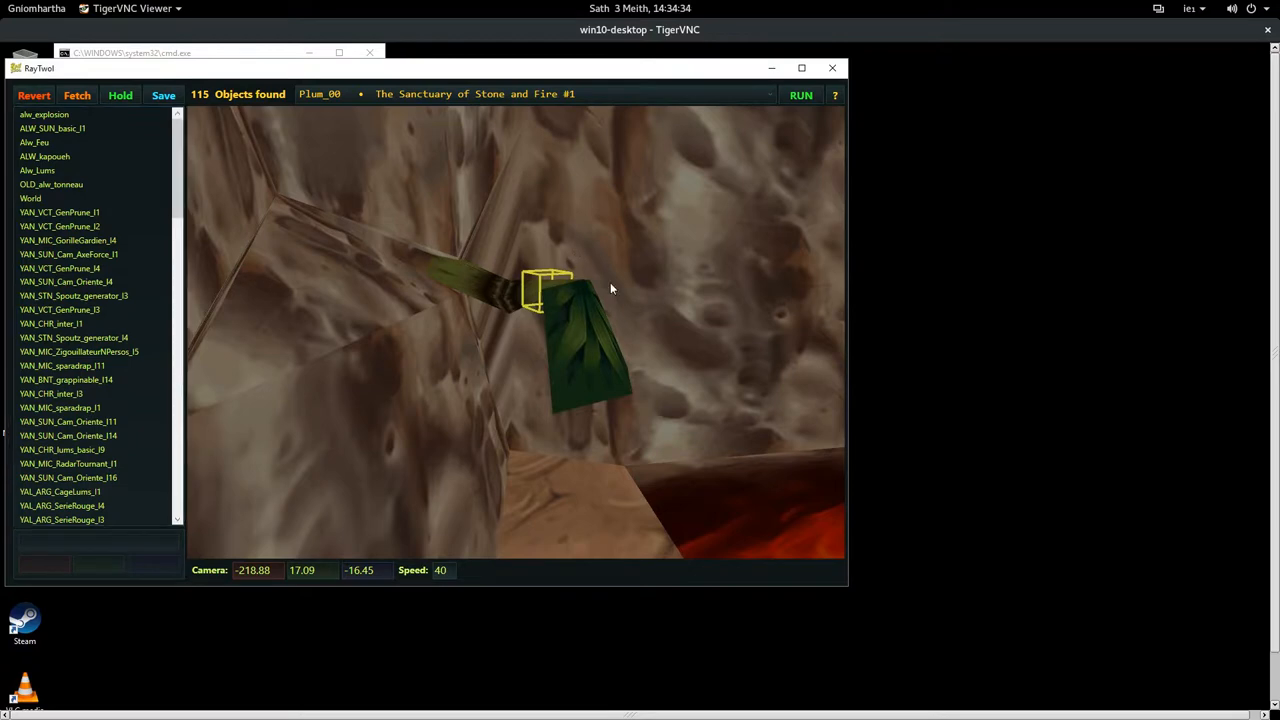
{"action": "mouse_move", "coordinate": [186, 196]}
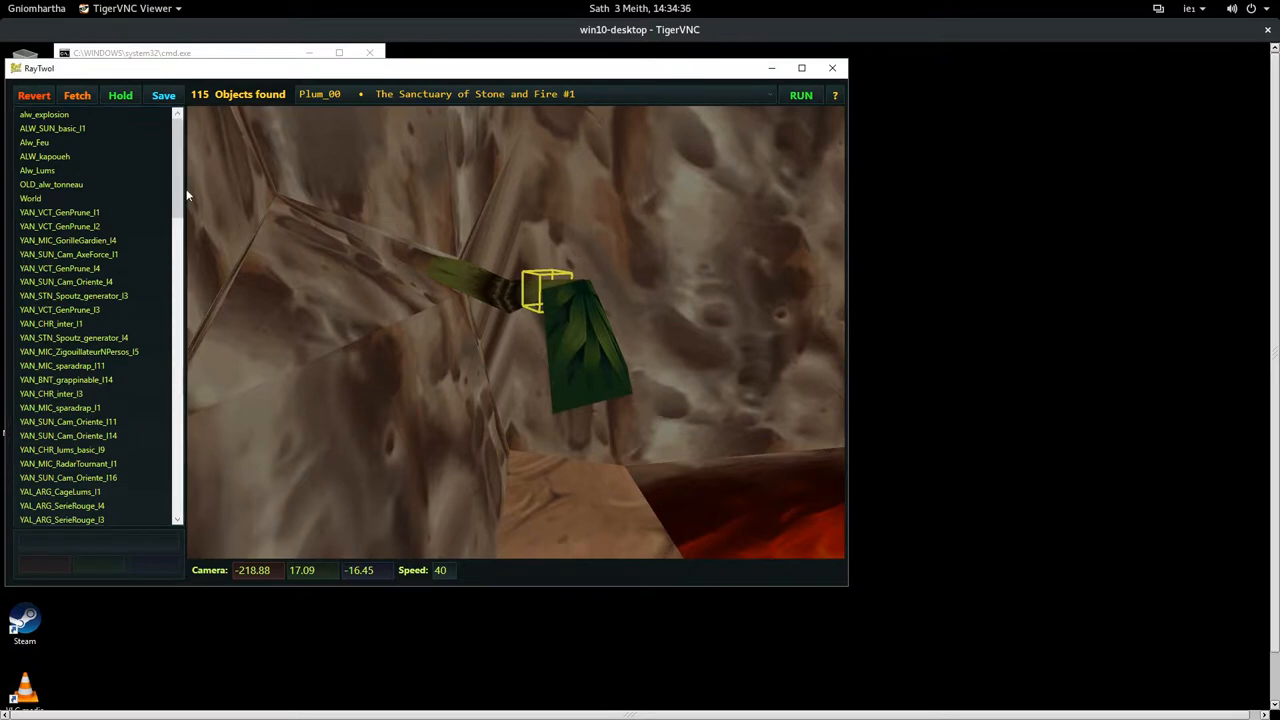
{"action": "scroll", "scroll_direction": "down", "scroll_amount": 3}
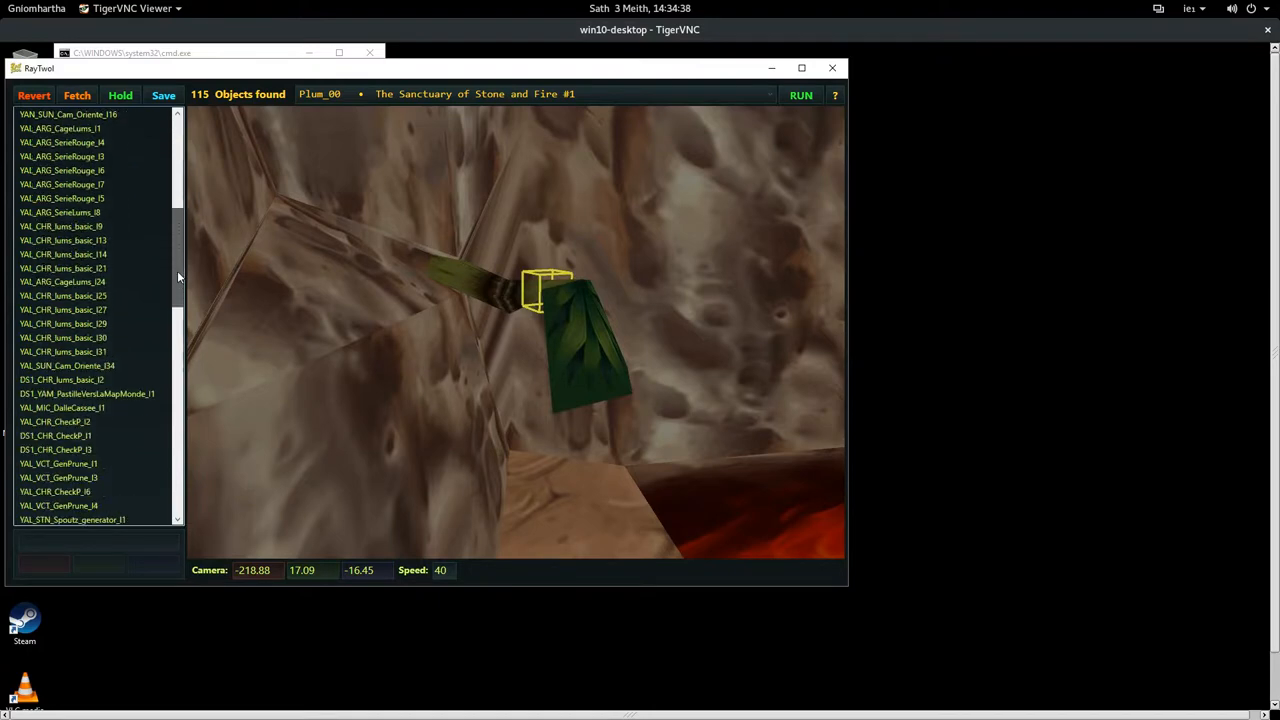
{"action": "scroll", "scroll_direction": "down", "scroll_amount": 3}
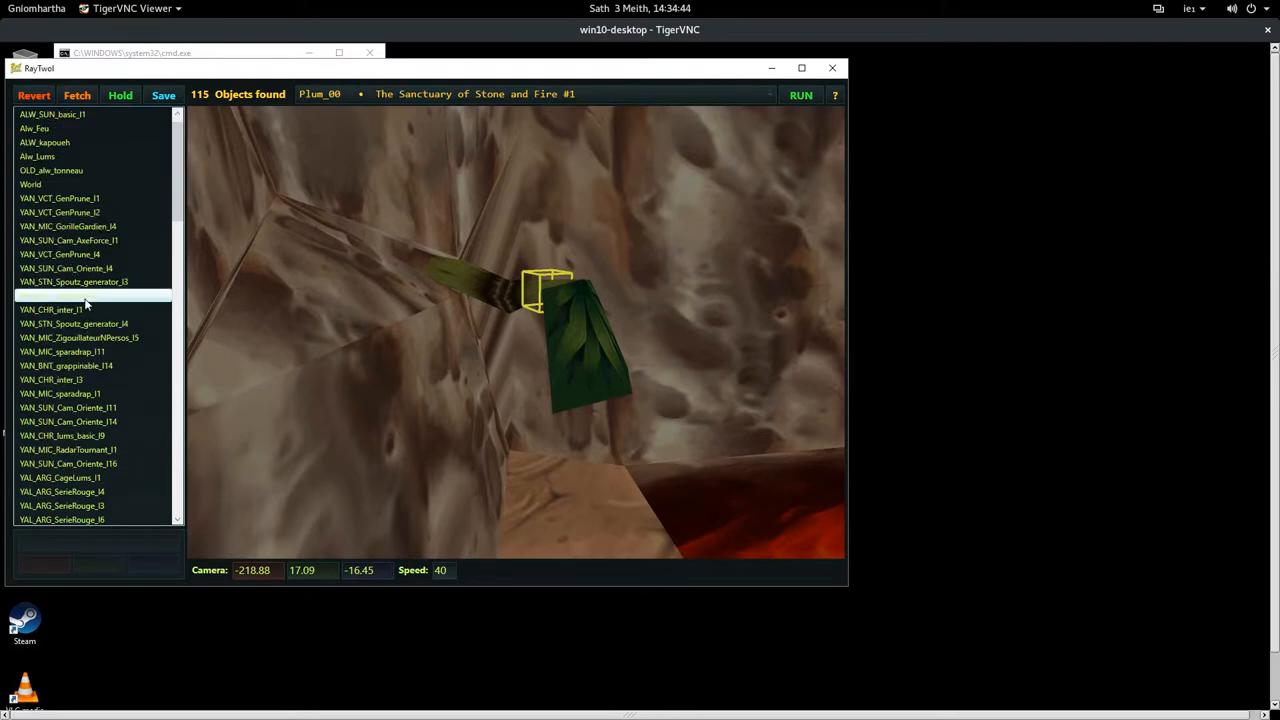
Select VAN_VCT_GenPrune_I3 and fly the view into the lava tunnel
{"action": "left_click", "coordinate": [84, 296]}
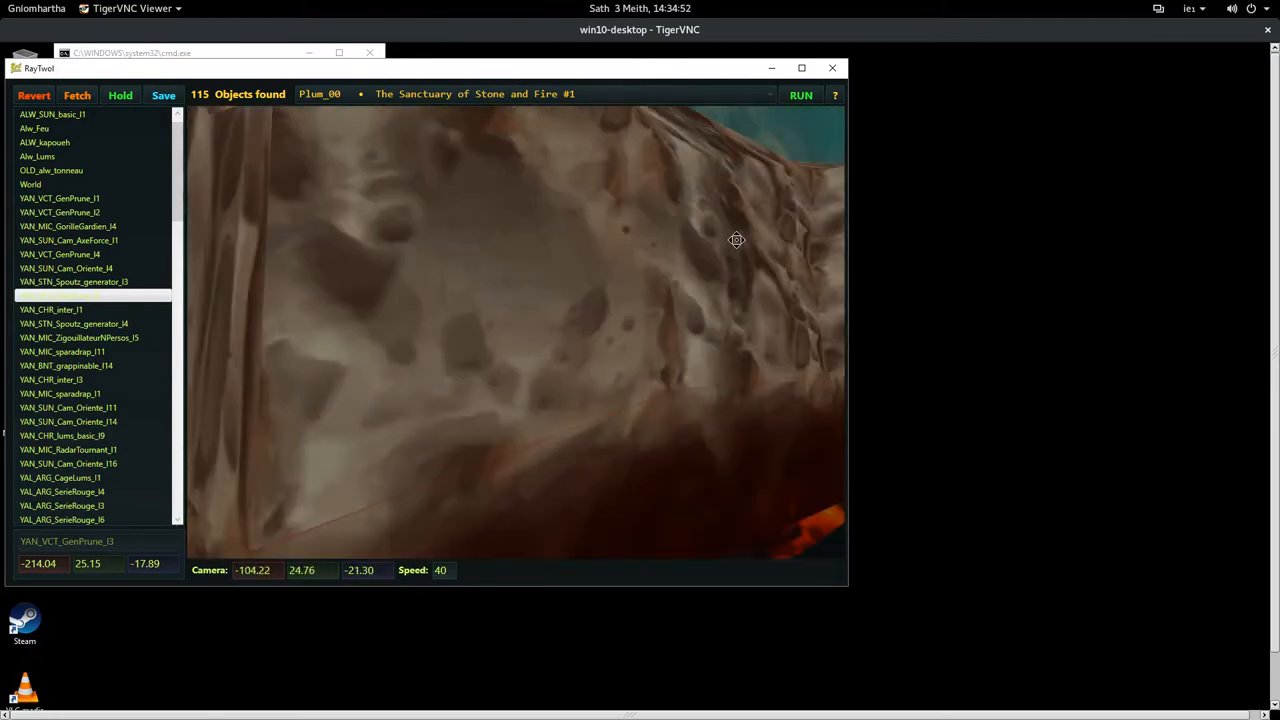
{"action": "left_click_drag", "start_coordinate": [736, 240], "coordinate": [672, 266]}
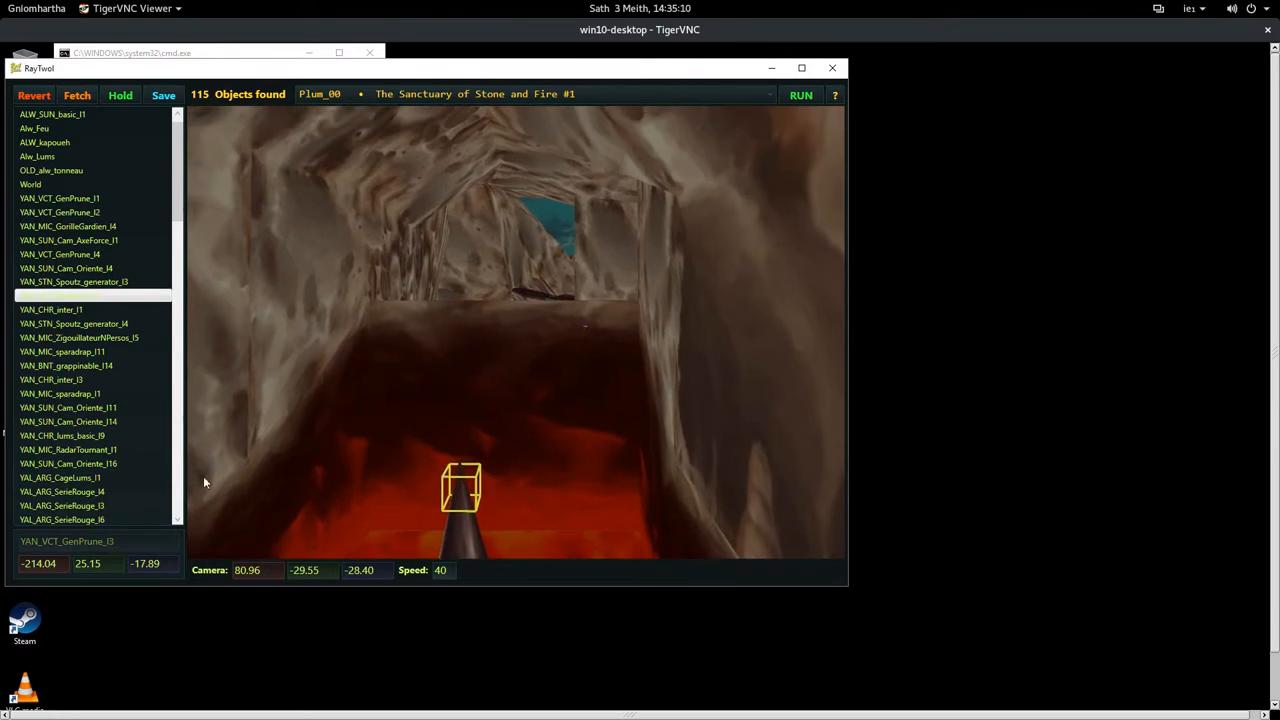
Copy the camera coordinates so VAN_VCT_GenPrune_I3 sits at 80.96, -29.55, -30.40
{"action": "triple_click", "coordinate": [246, 570]}
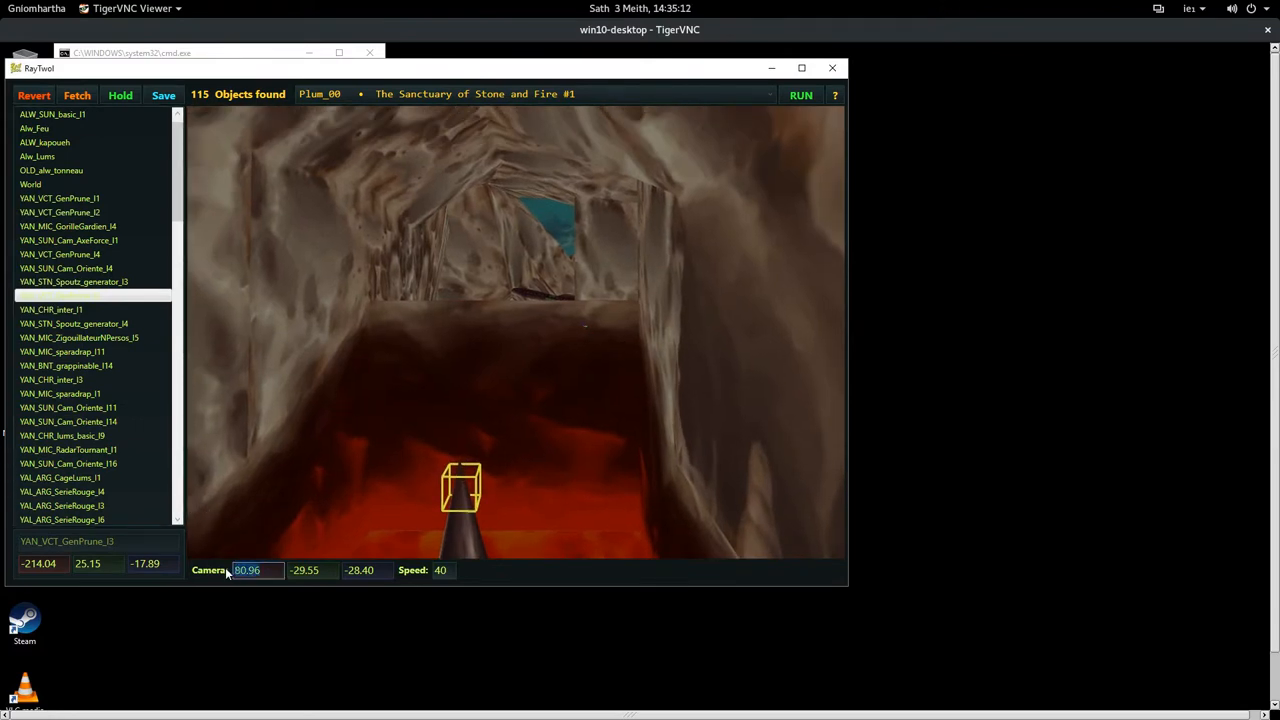
{"action": "left_click", "coordinate": [40, 564]}
{"action": "type", "text": "80.96"}
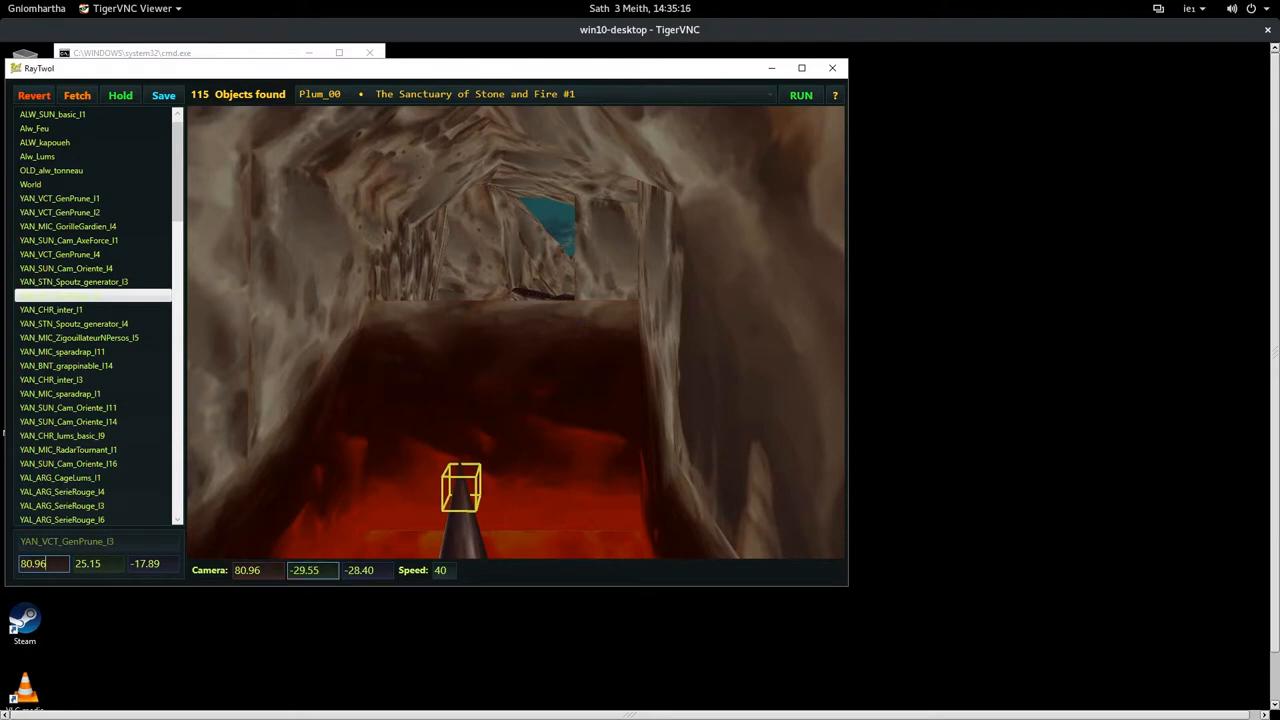
{"action": "left_click", "coordinate": [96, 564]}
{"action": "type", "text": "-29.55"}
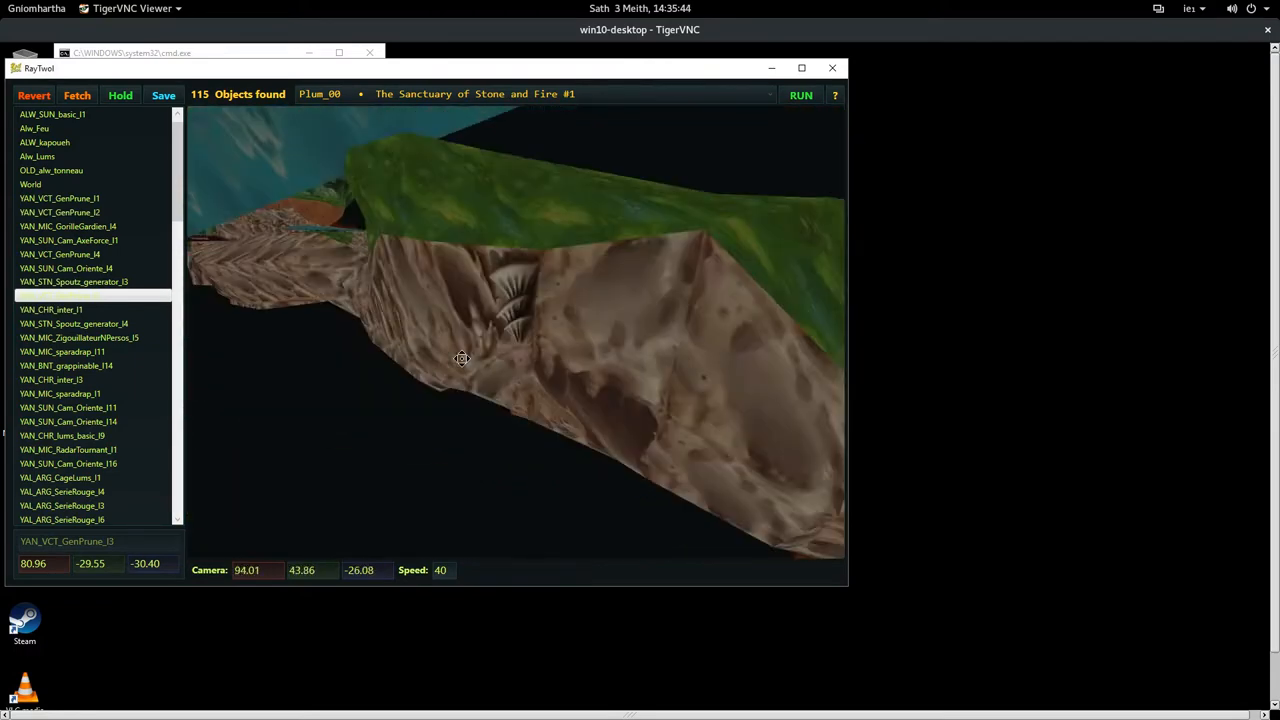
Fly through the cave to the checkpoint post and select generator YAN_VCT_GenPrune_I4
{"action": "left_click_drag", "start_coordinate": [462, 358], "coordinate": [400, 334]}
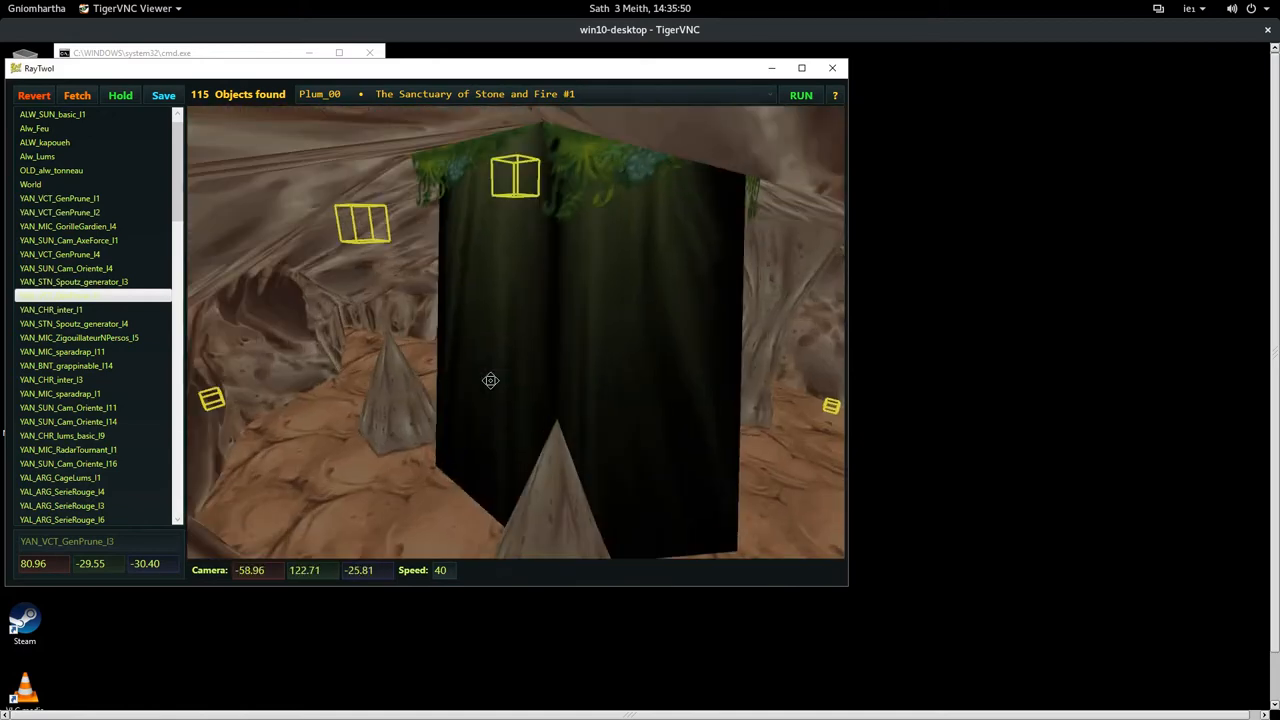
{"action": "left_click_drag", "start_coordinate": [490, 380], "coordinate": [368, 280]}
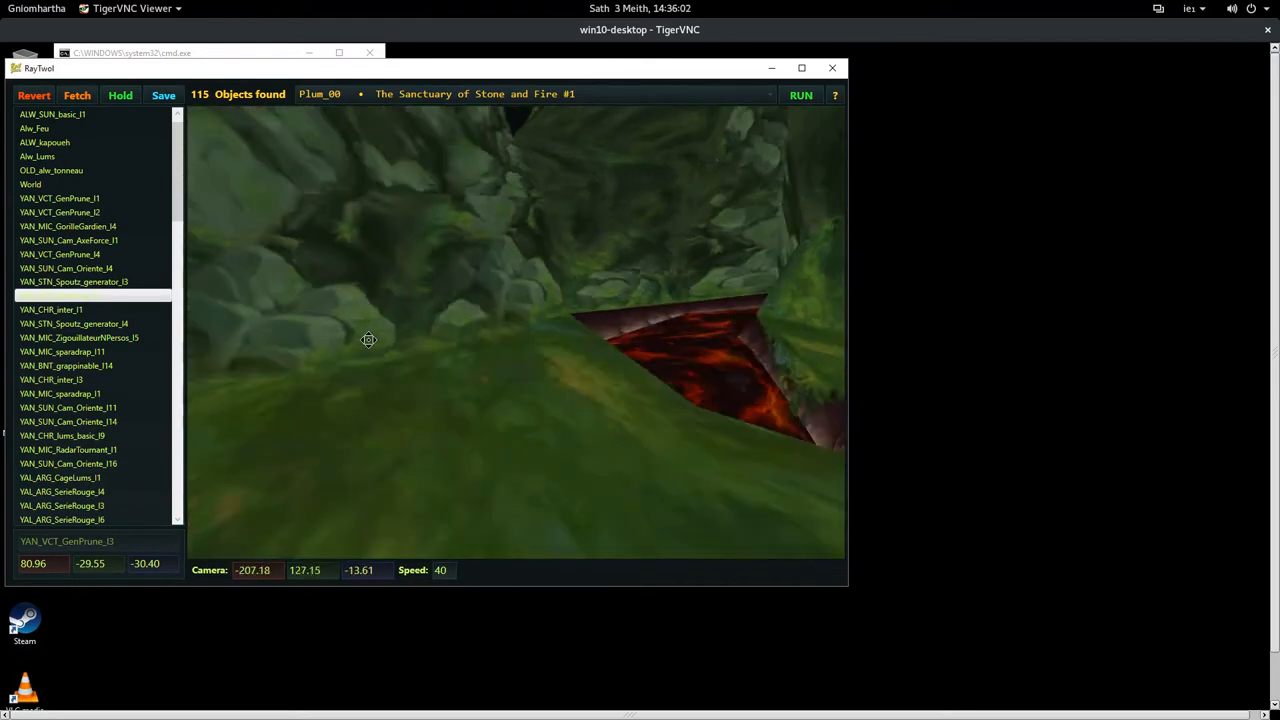
{"action": "left_click_drag", "start_coordinate": [368, 340], "coordinate": [218, 330]}
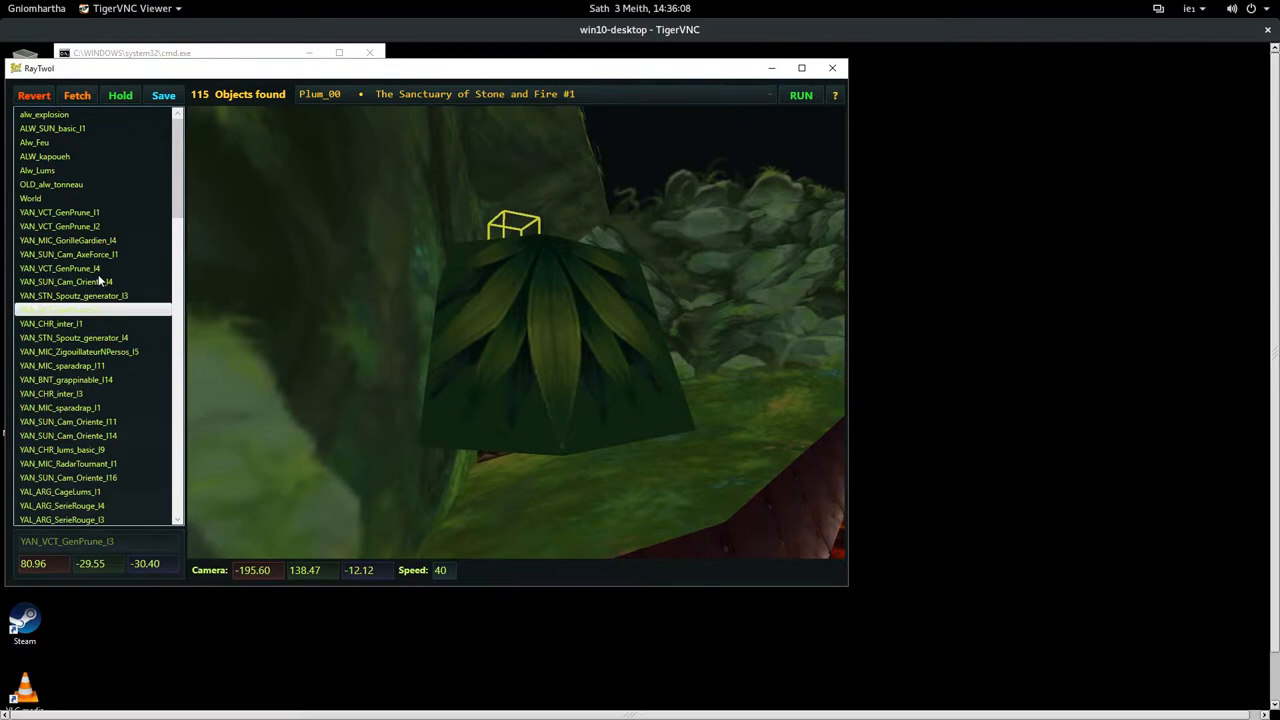
{"action": "left_click", "coordinate": [60, 364]}
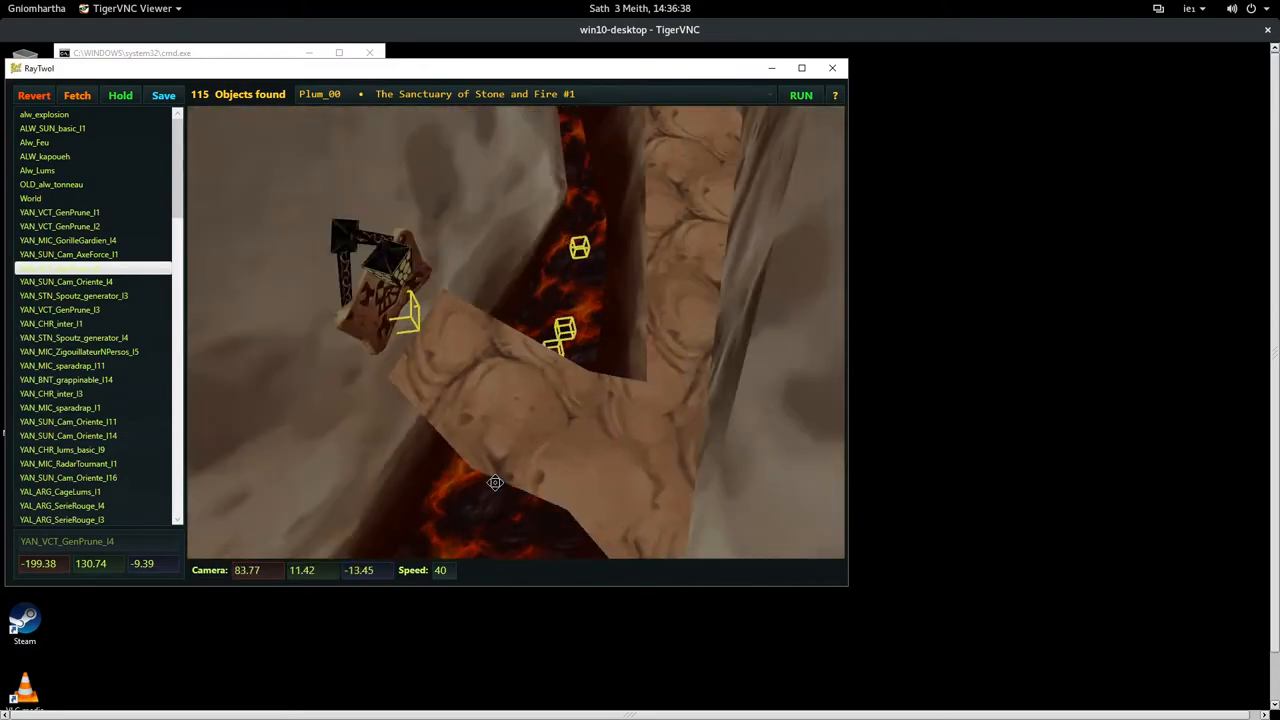
{"action": "left_click_drag", "start_coordinate": [496, 482], "coordinate": [500, 442]}
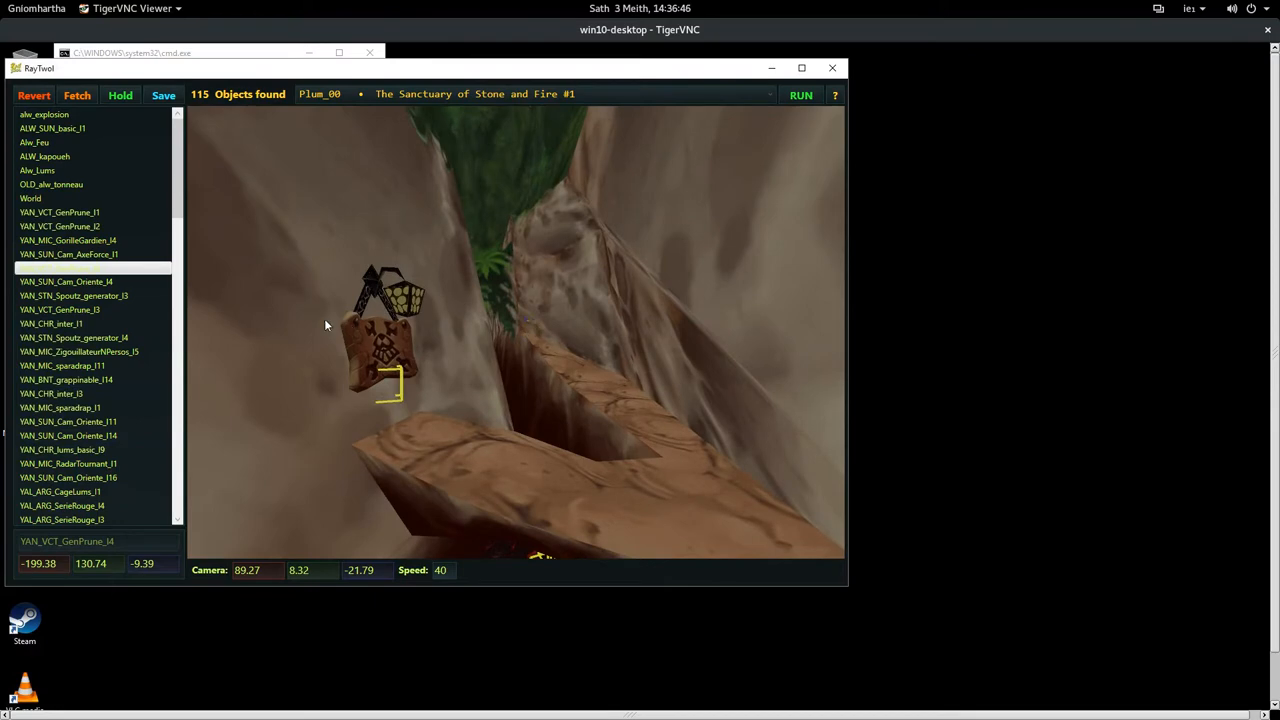
Copy the camera coordinates so GenPrune_I4 sits at 89.27, 8.32, -21.79
{"action": "left_click", "coordinate": [248, 570]}
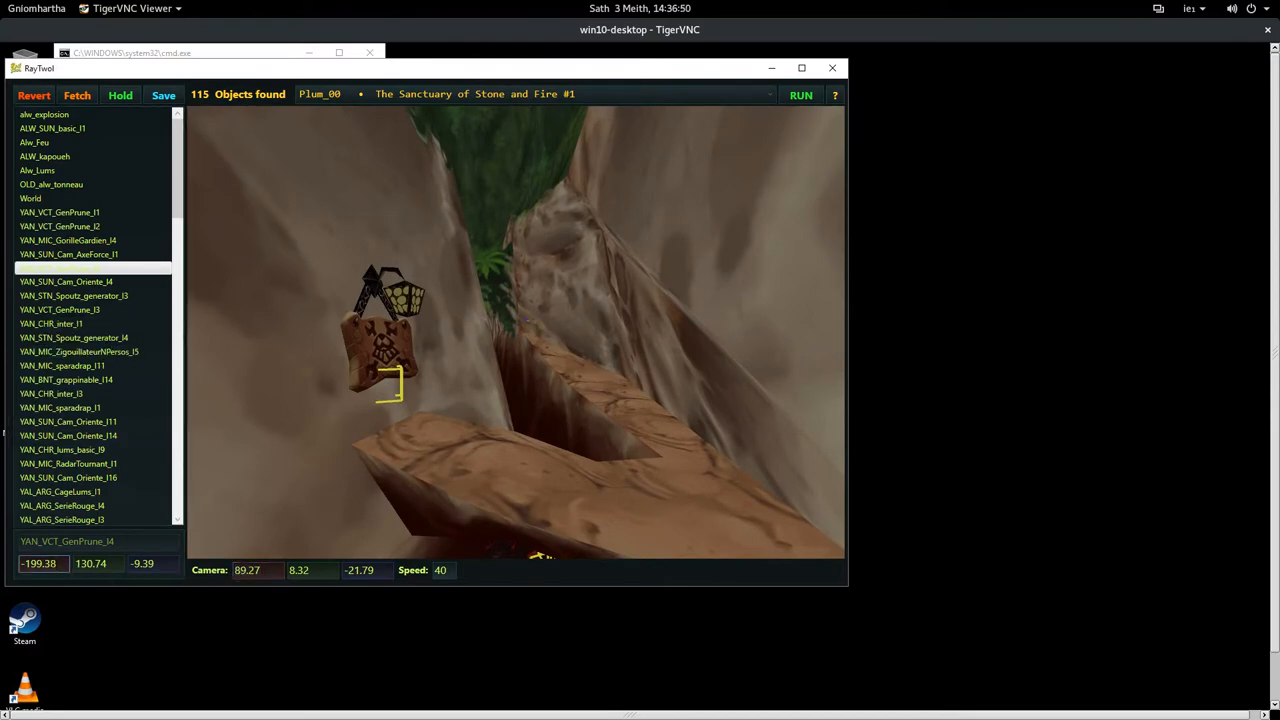
{"action": "left_click", "coordinate": [312, 568]}
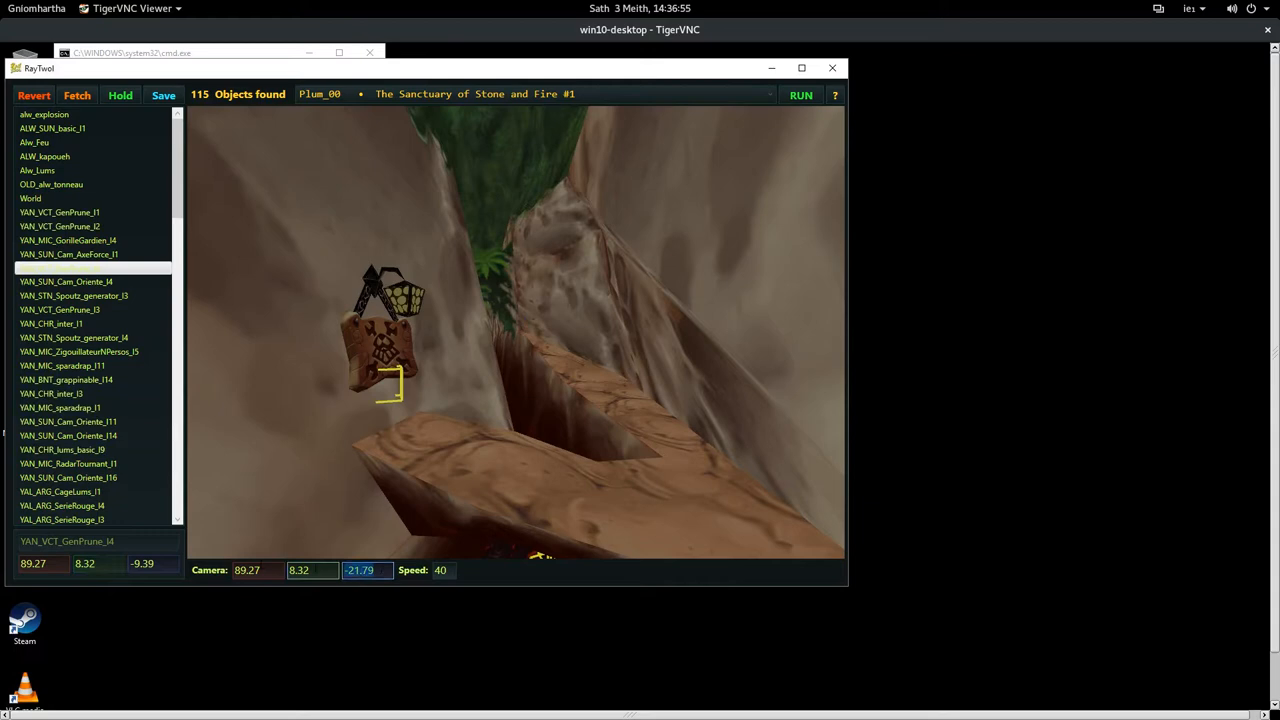
{"action": "left_click", "coordinate": [150, 564]}
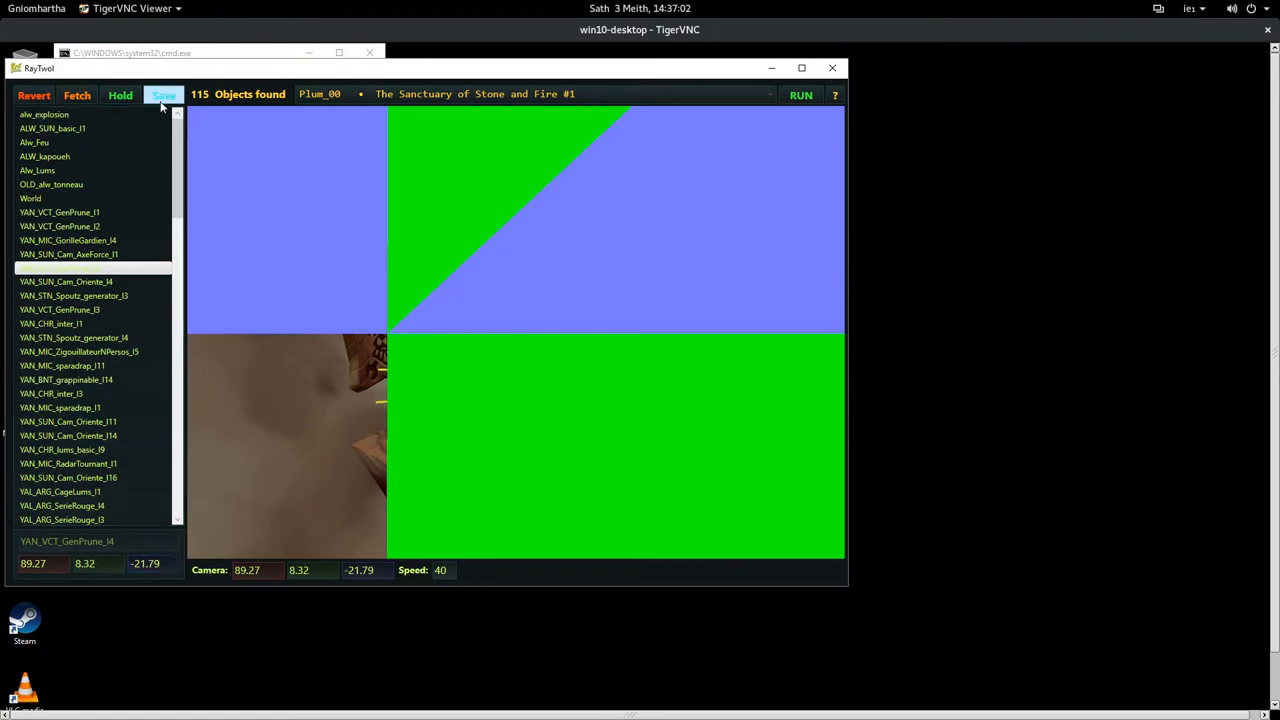
{"action": "left_click", "coordinate": [164, 96]}
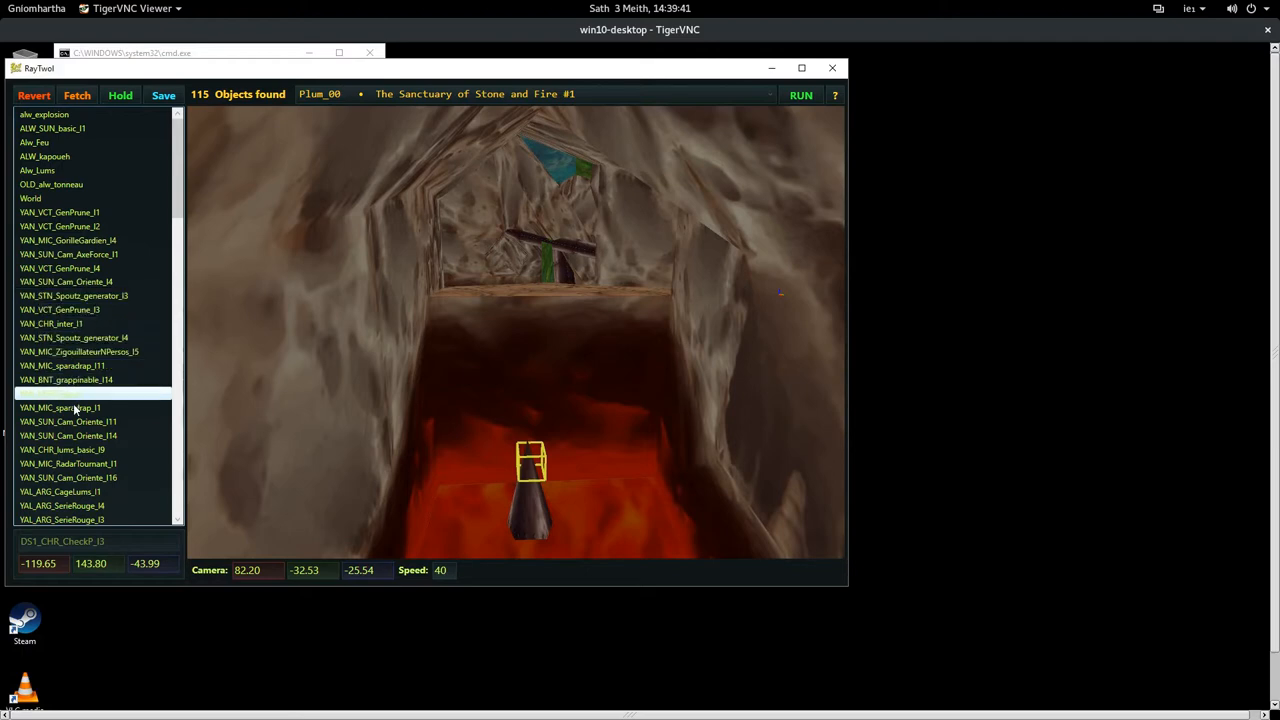
Scroll down the object list toward YAN_VCT_GenPrune_I3
{"action": "scroll", "scroll_direction": "down", "scroll_amount": 3}
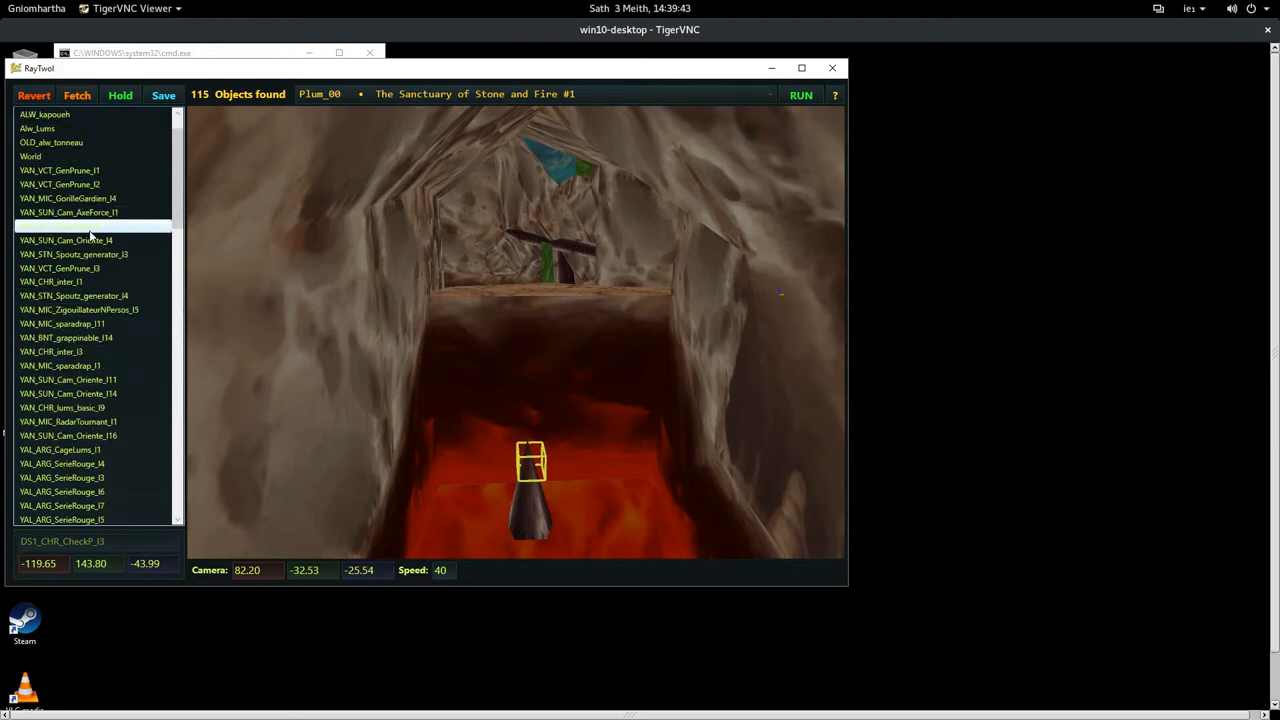
{"action": "scroll", "scroll_direction": "down", "scroll_amount": 3}
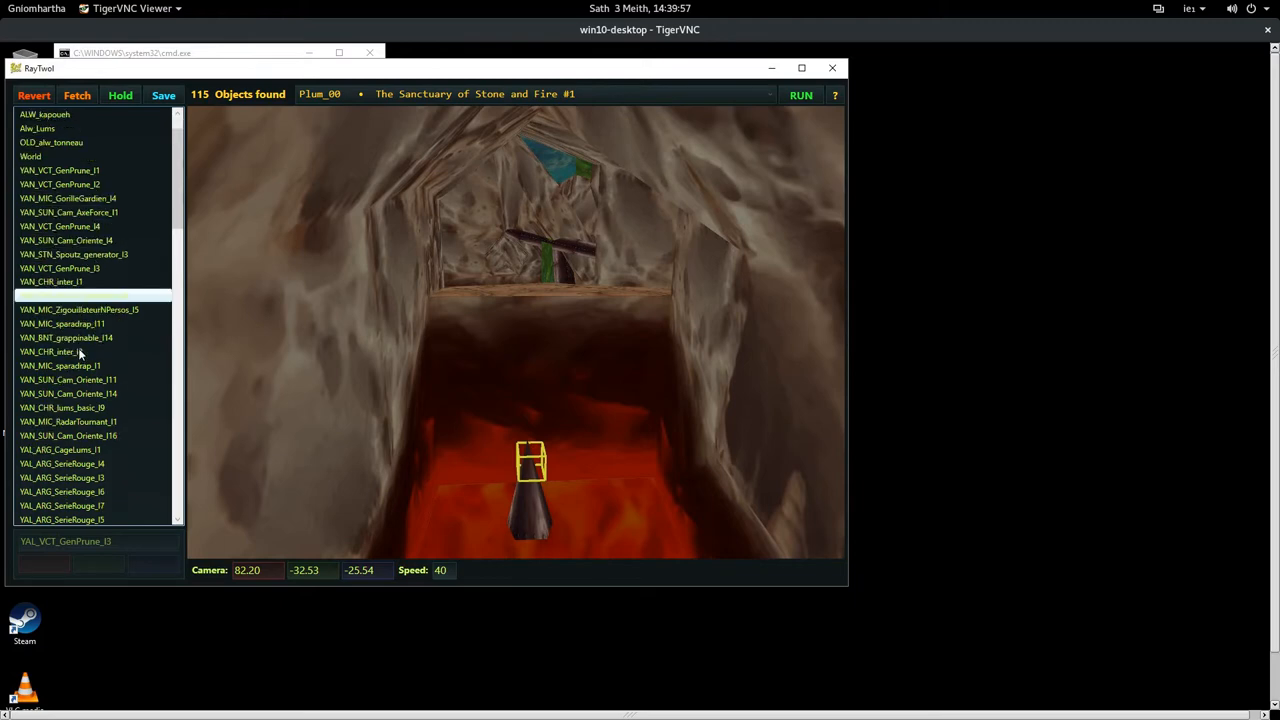
{"action": "scroll", "scroll_direction": "down", "scroll_amount": 3}
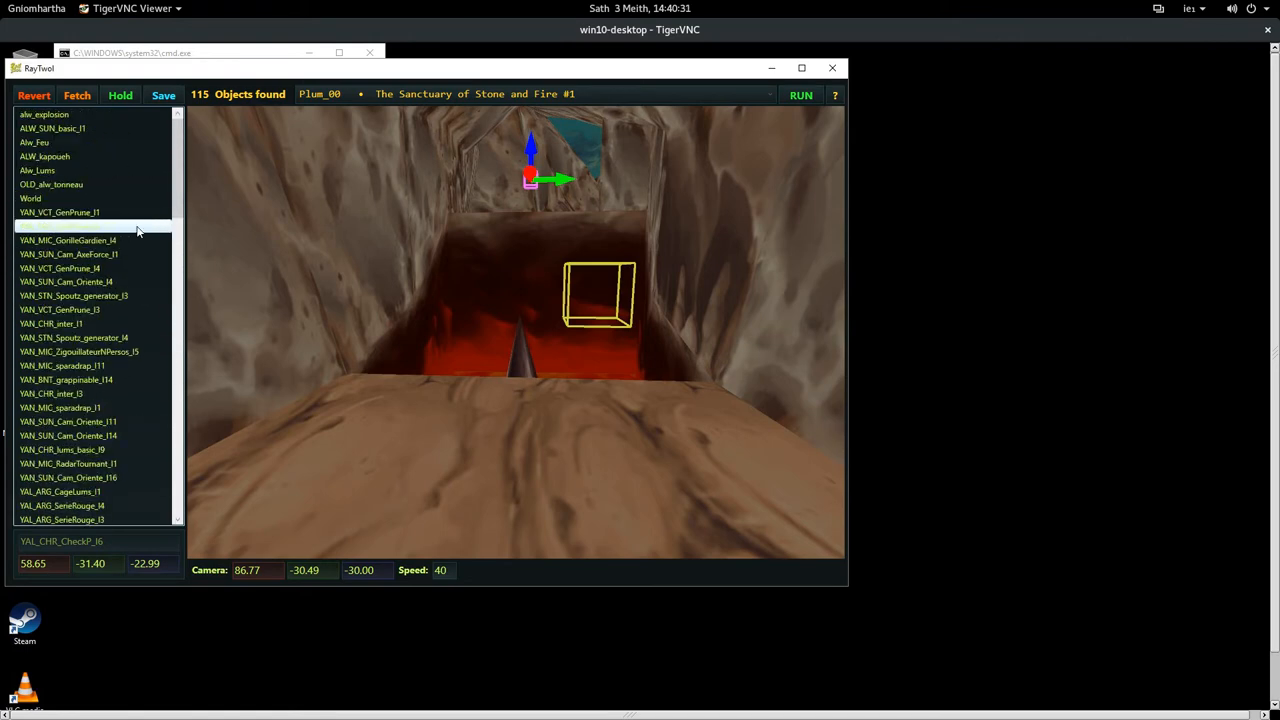
Place YAN_VCT_GenPrune_I3 at 73.96, -31.55, -30.40 and save the level
{"action": "left_click", "coordinate": [60, 296]}
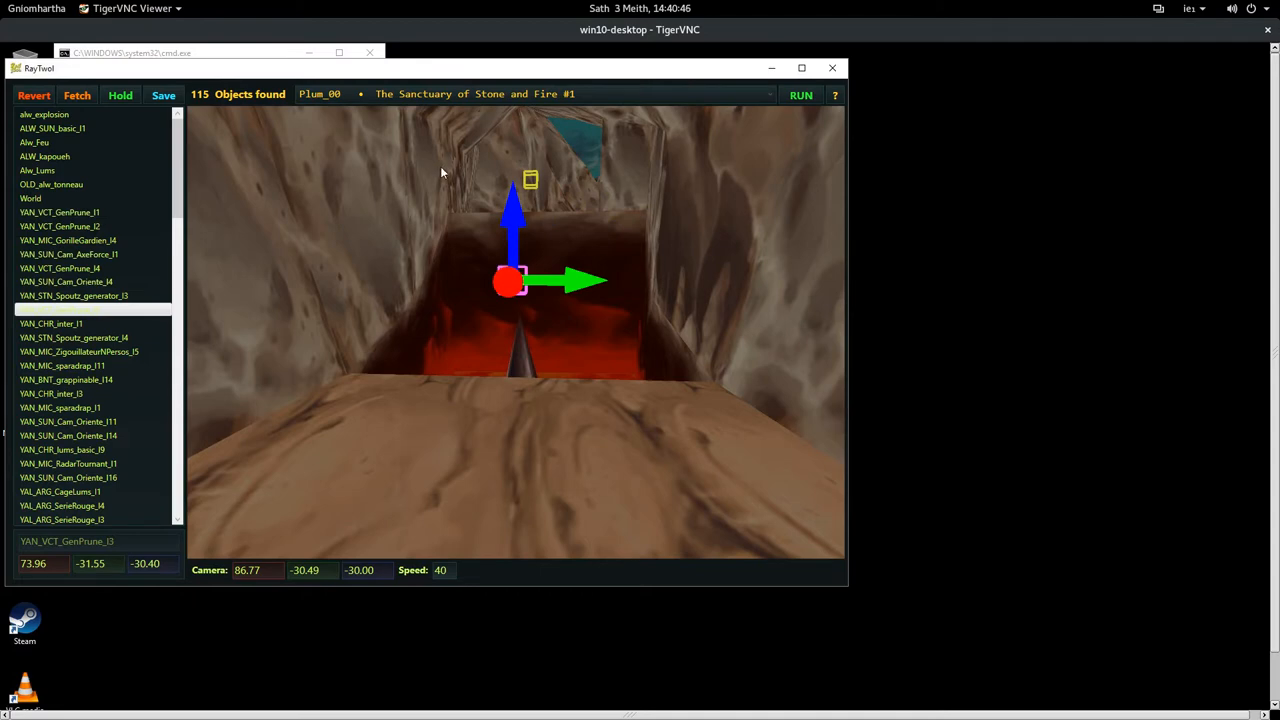
{"action": "mouse_move", "coordinate": [340, 290]}
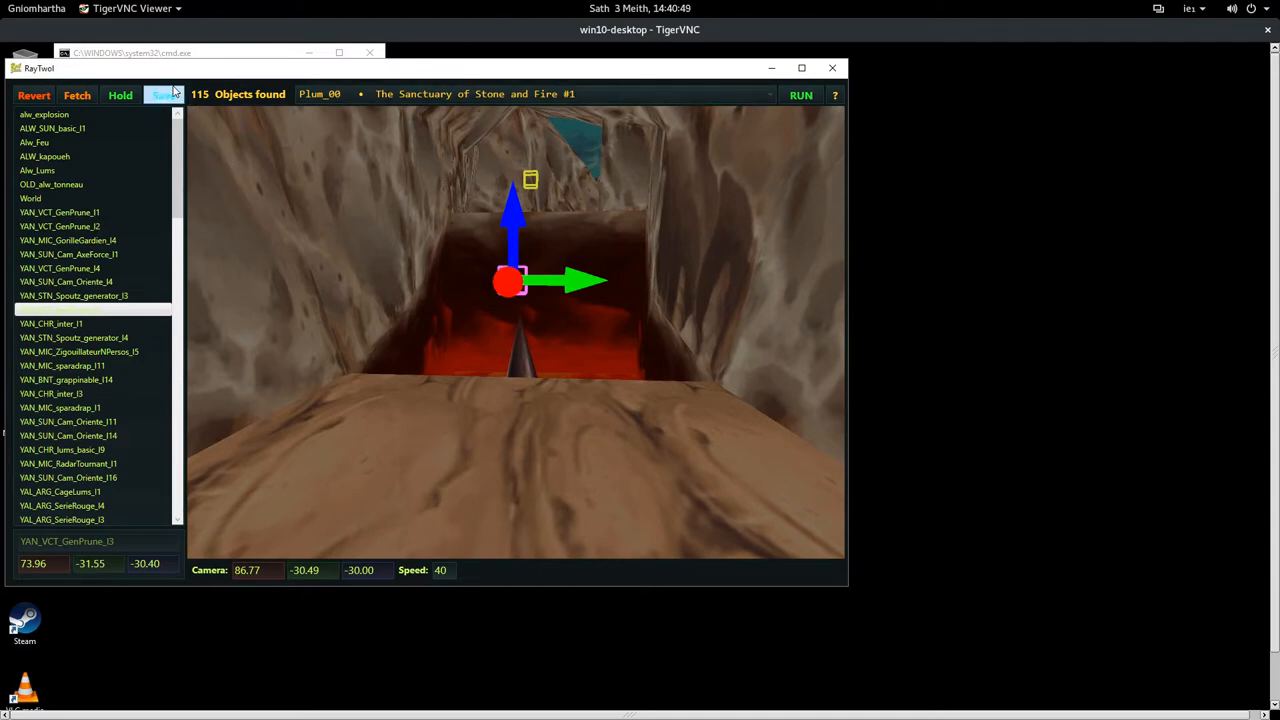
{"action": "left_click", "coordinate": [162, 94]}
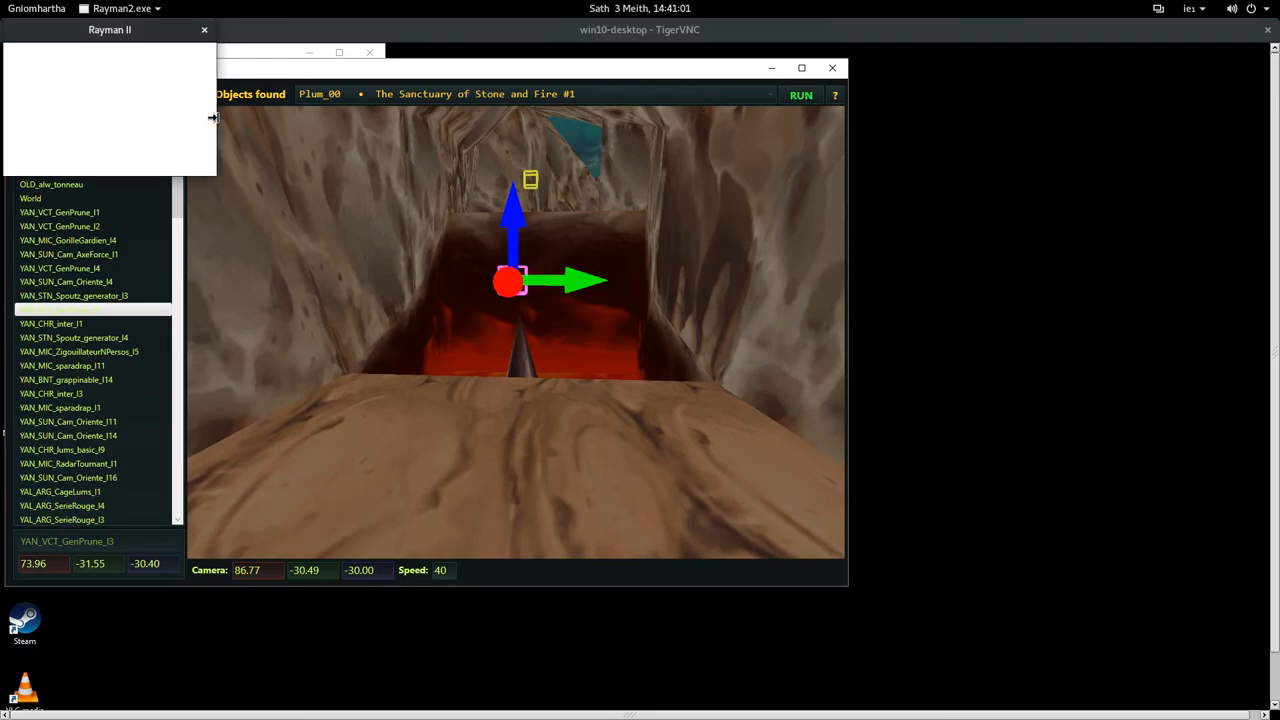
Run the saved level in Rayman 2 and bring the game window forward
{"action": "left_click", "coordinate": [800, 94]}
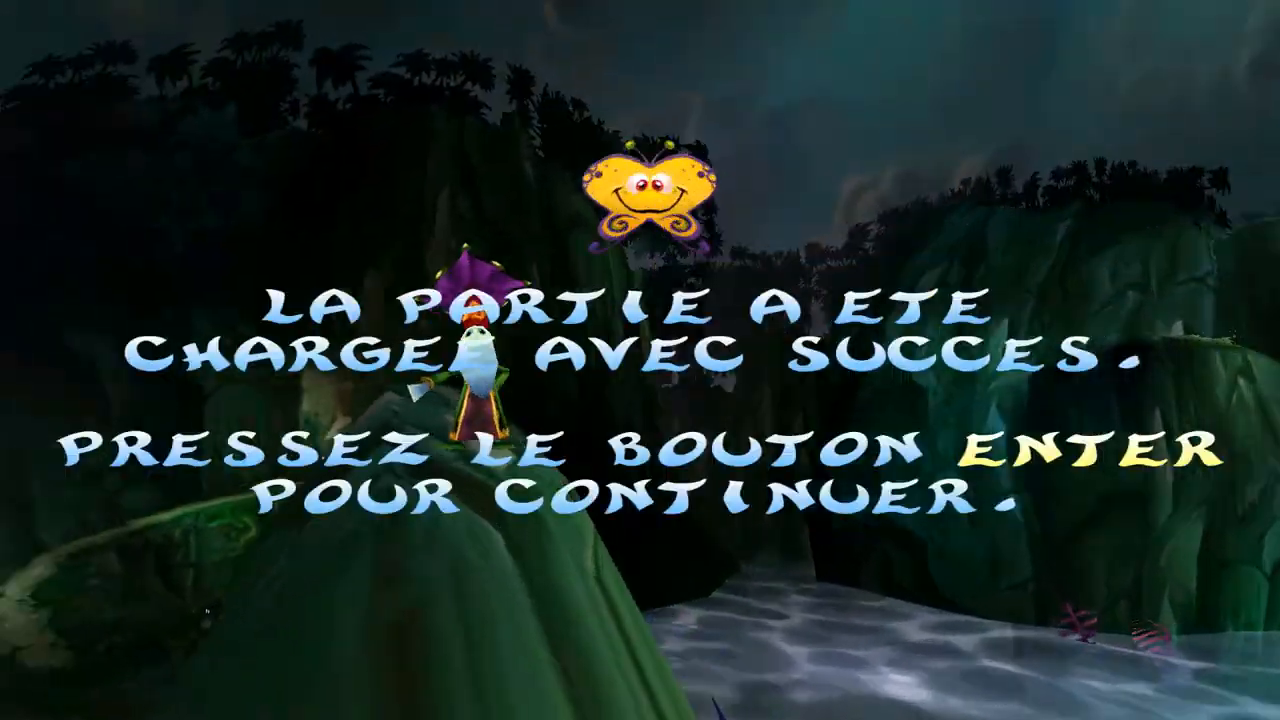
Continue past the 'partie chargée' message and play through the level
{"action": "key", "text": "Enter"}
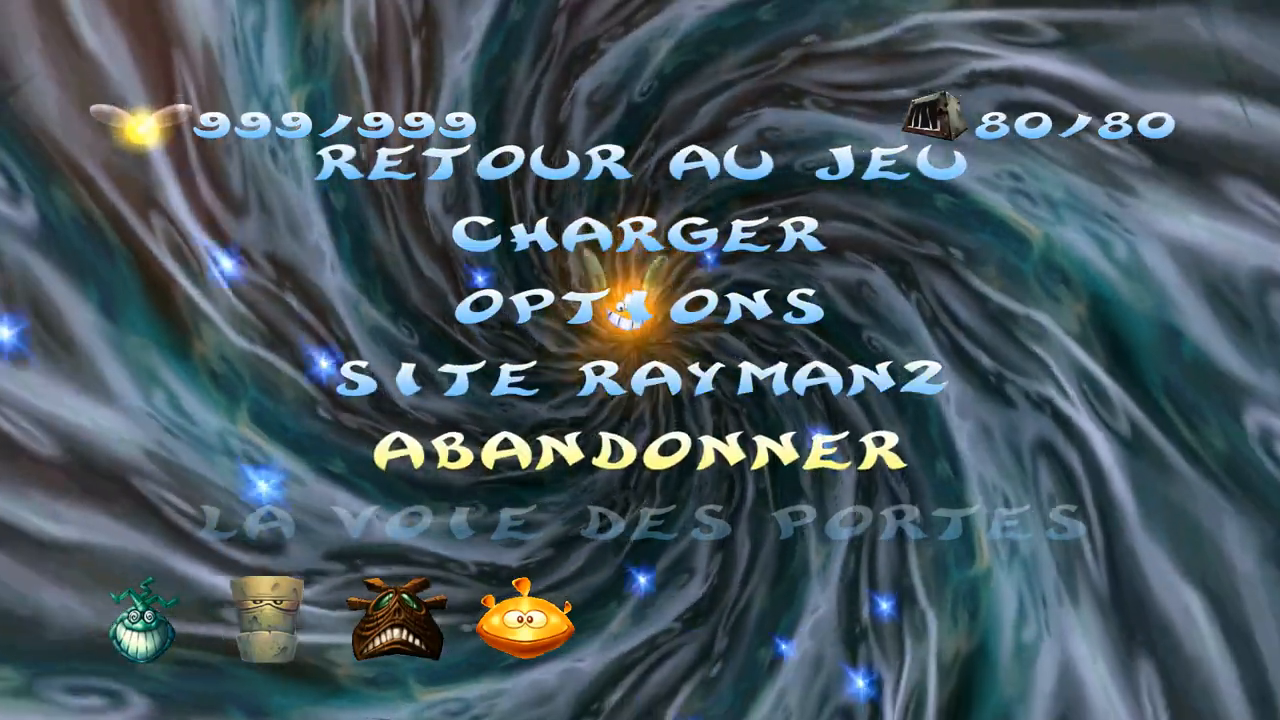
Choose ABANDONNER to leave the level and return to the title menu
{"action": "left_click", "coordinate": [640, 456]}
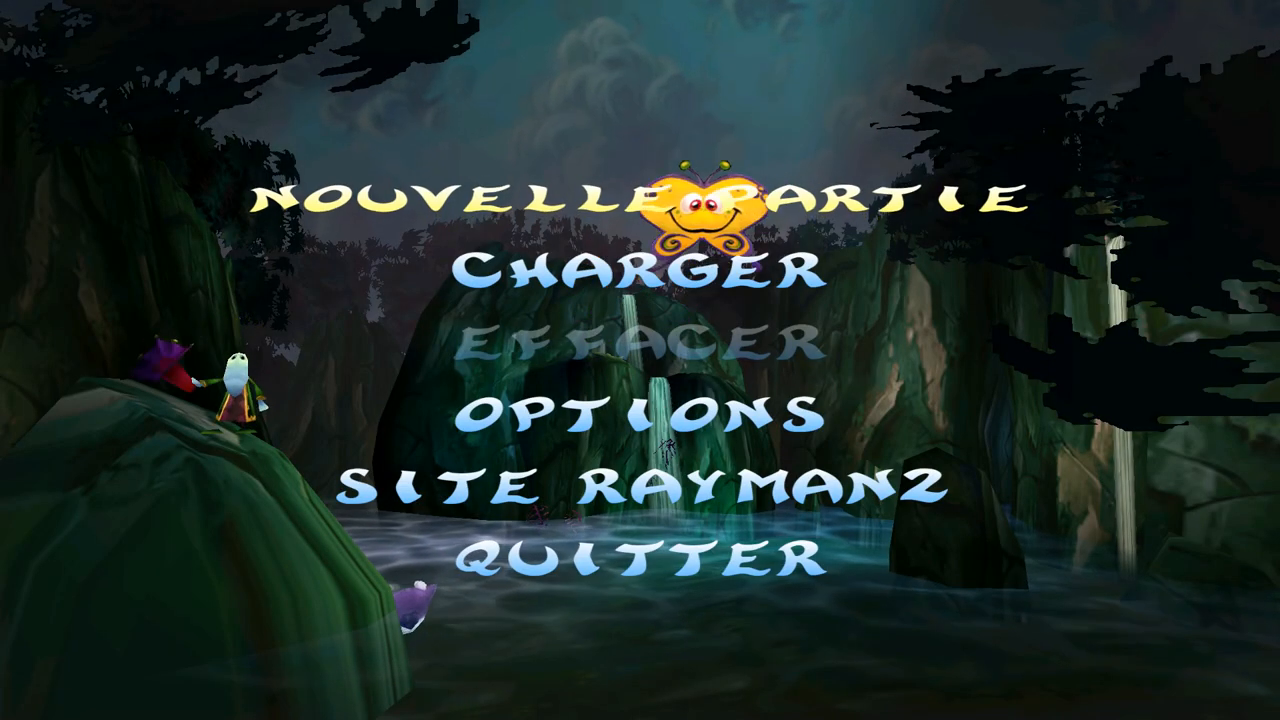